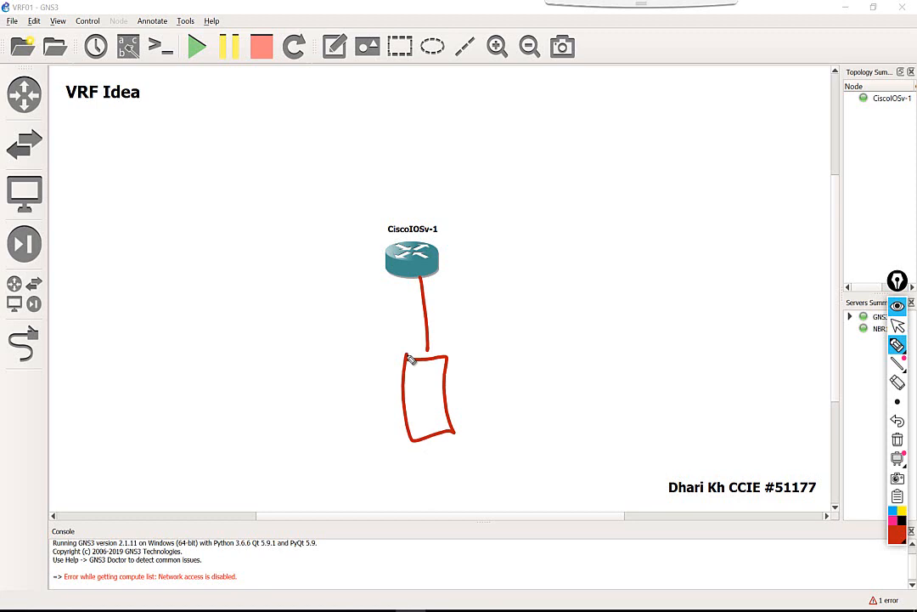
Step: Draw numbered route-table boxes and arrows around the router, then clear all drawings from the canvas
left_click_drag(433, 262, 535, 255)
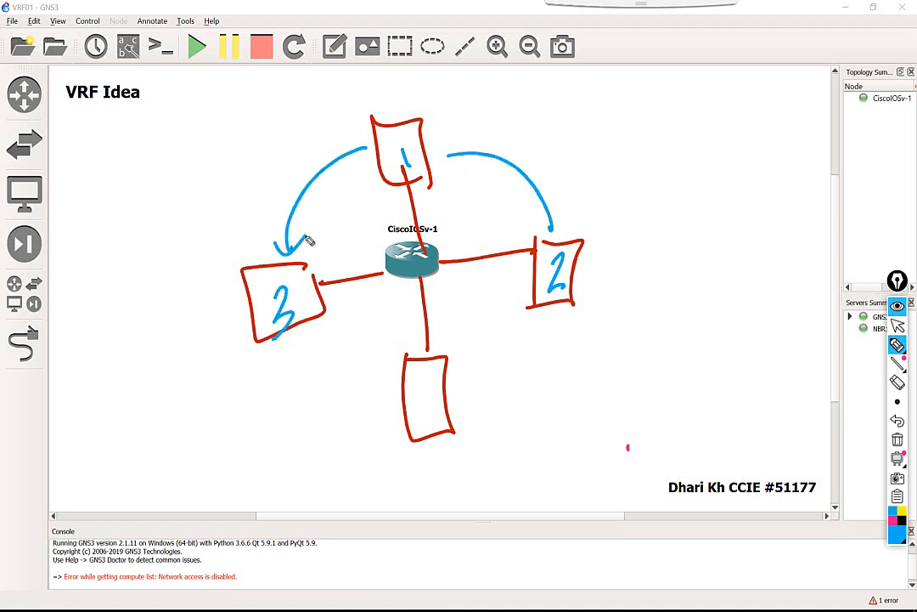
left_click_drag(292, 153, 319, 184)
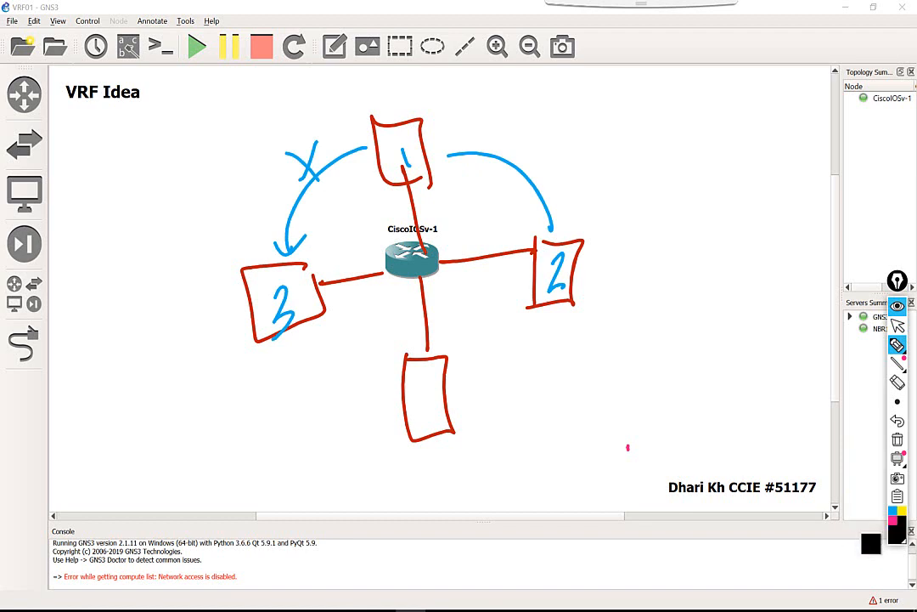
left_click_drag(560, 319, 496, 405)
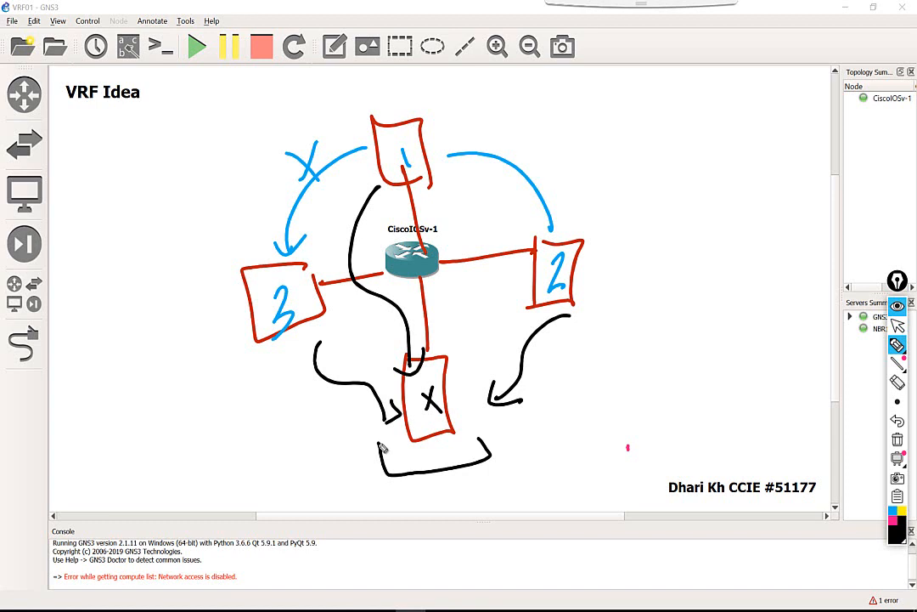
left_click(897, 438)
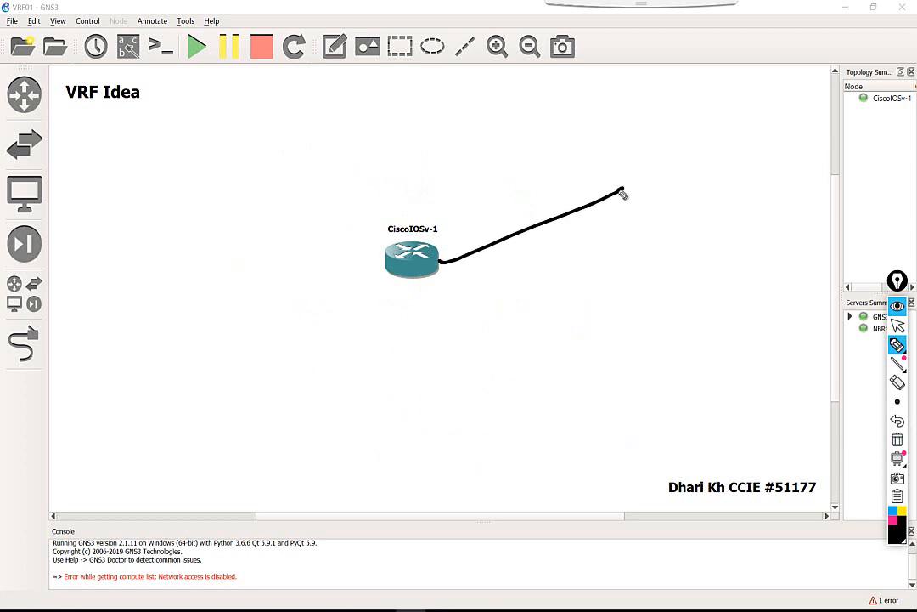
Step: Draw the router linked to three circles, remove the SP label, and number the circles 1, 2, 3 in red
left_click_drag(625, 195, 662, 178)
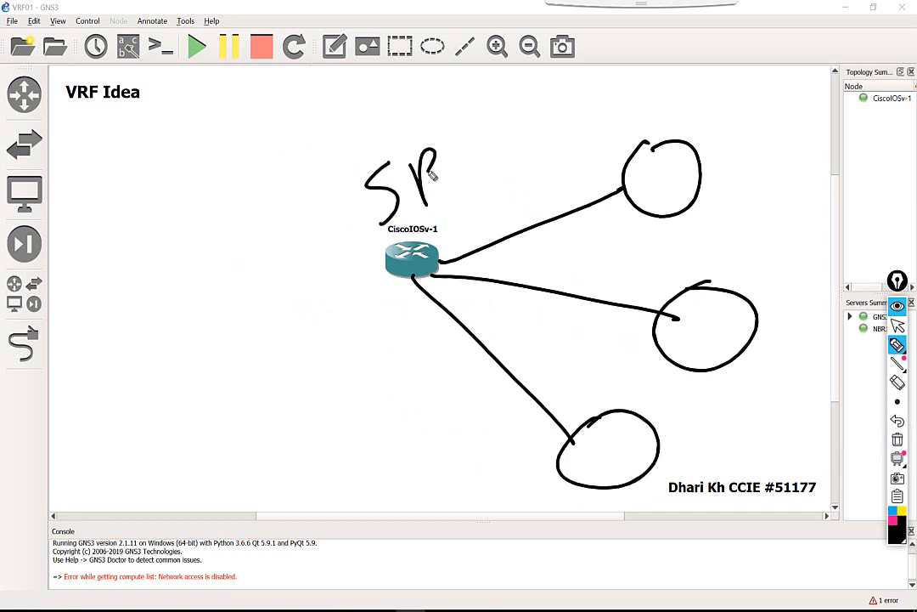
left_click(897, 422)
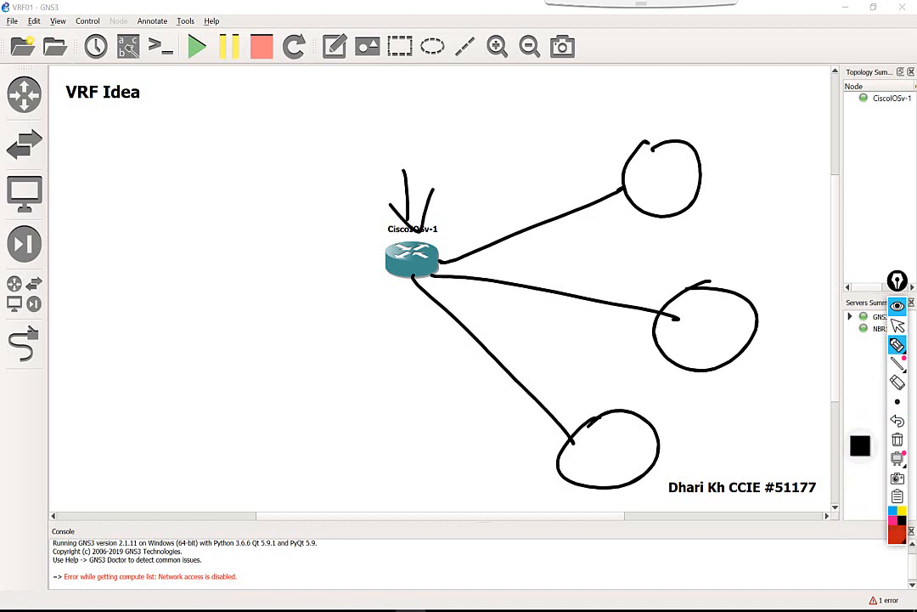
left_click_drag(659, 159, 671, 189)
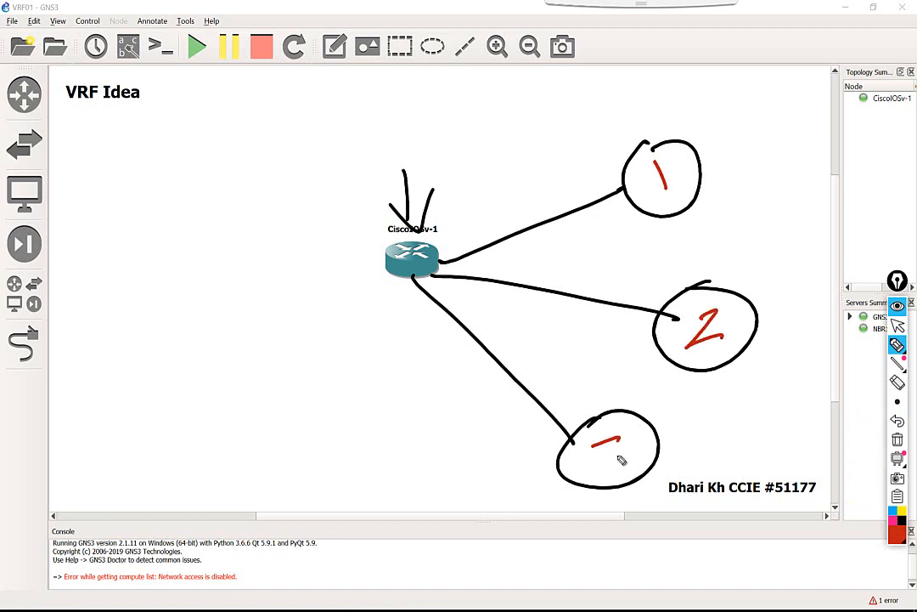
left_click_drag(615, 445, 608, 489)
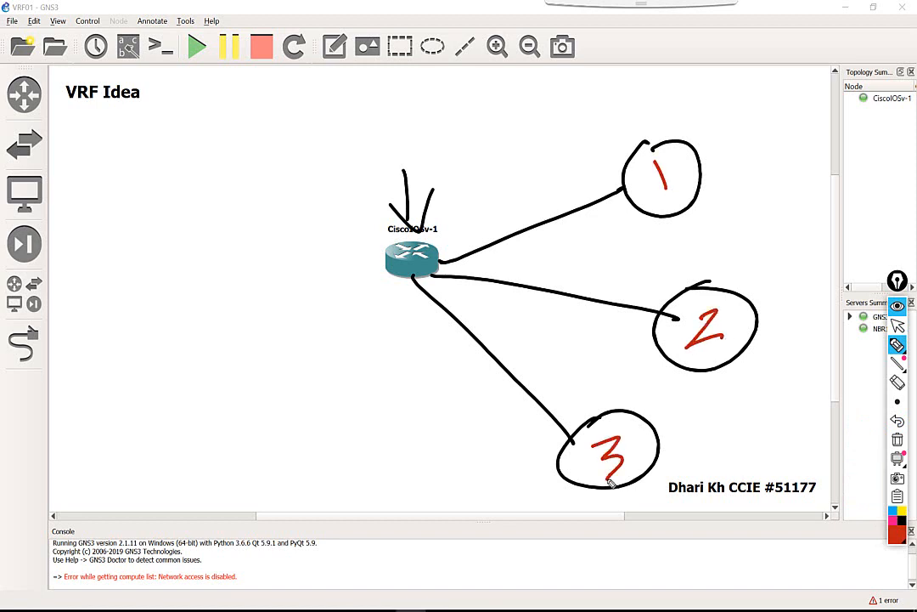
left_click_drag(374, 323, 404, 365)
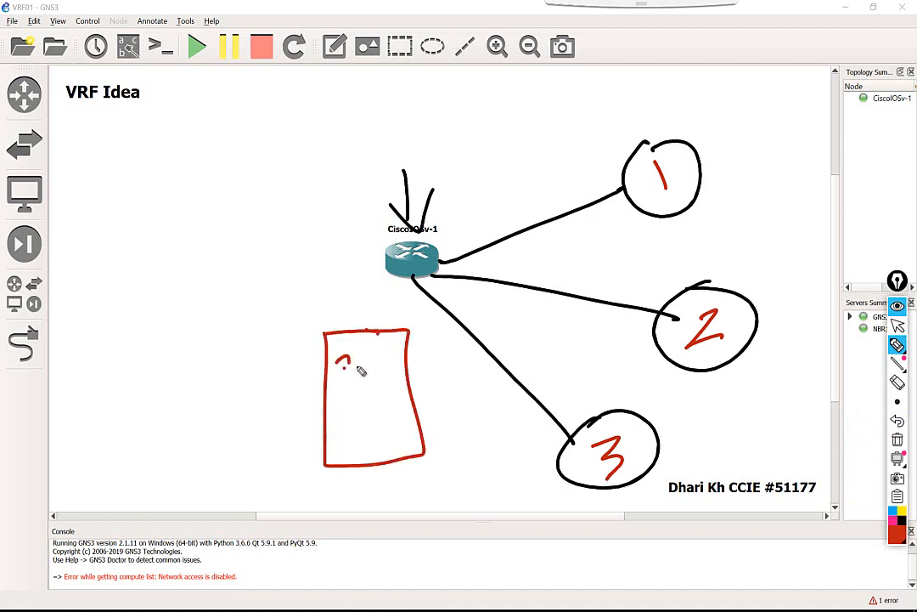
Step: Sketch a red route table box under the router, circle it and link it to circle 1
left_click_drag(340, 366, 399, 382)
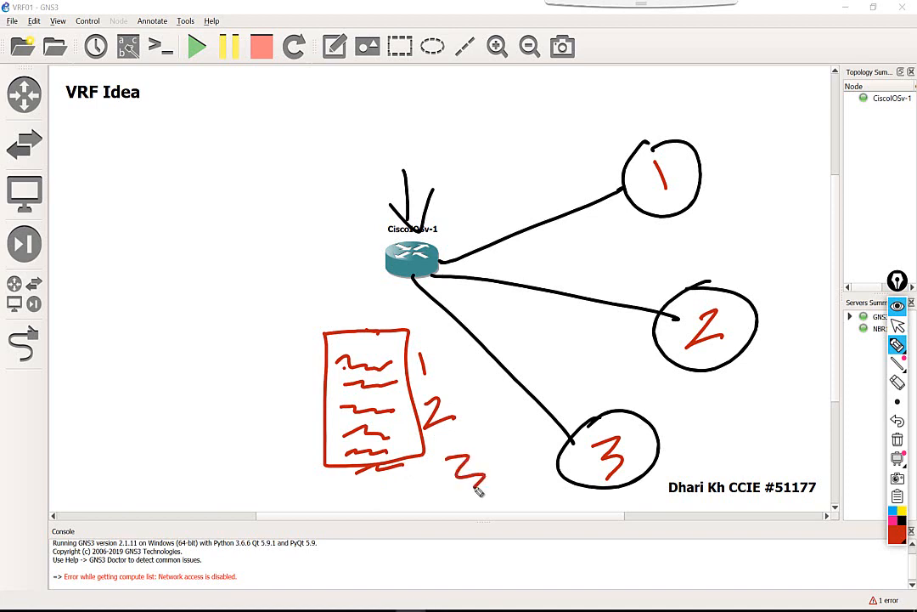
left_click_drag(255, 343, 314, 365)
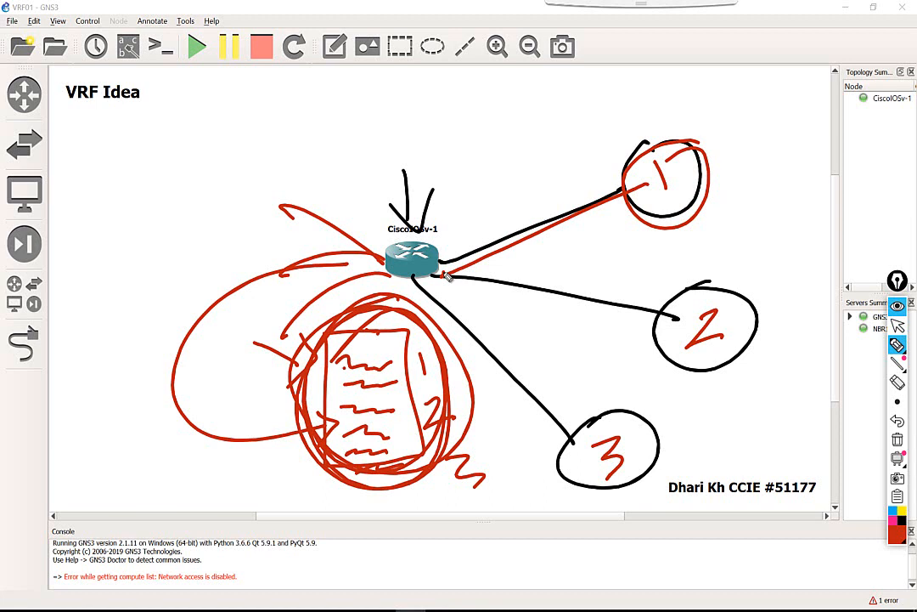
left_click(897, 534)
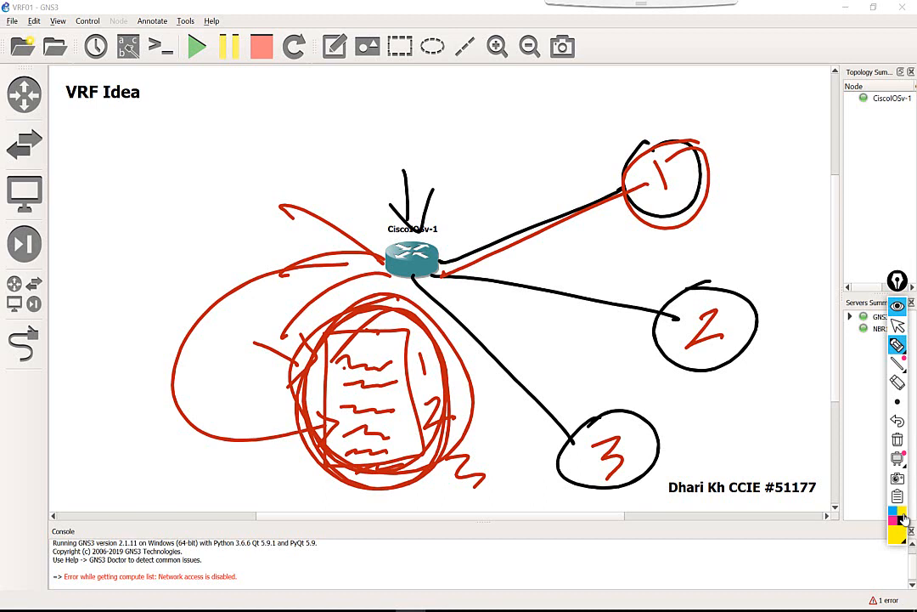